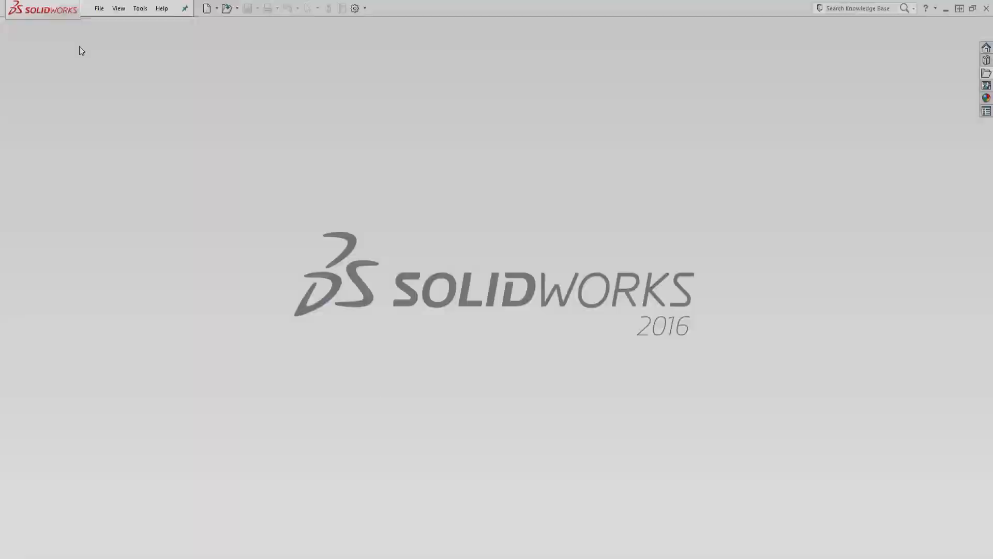
Open the STEP file Aircraft Part 180-111 Rev C_MM.STEP in SOLIDWORKS
left_click(99, 8)
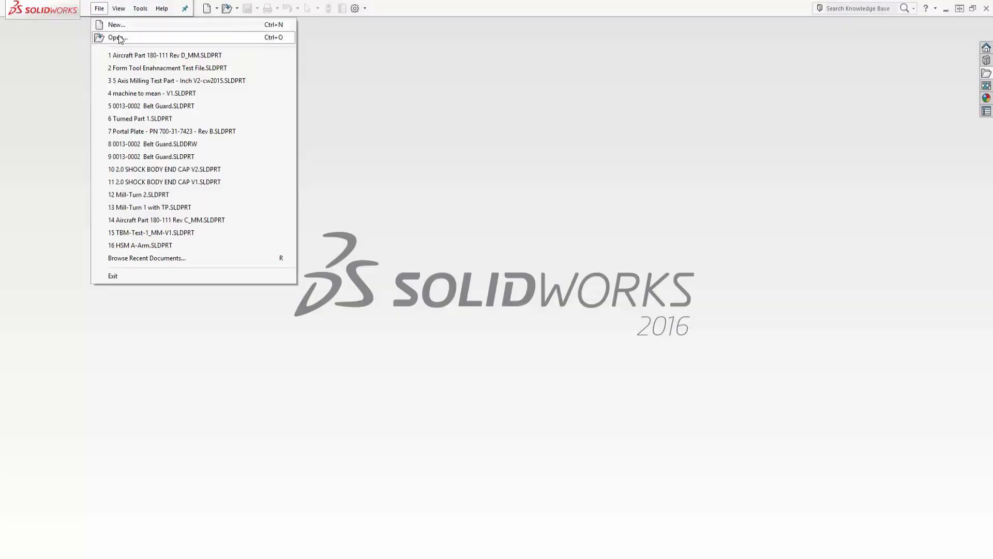
left_click(118, 37)
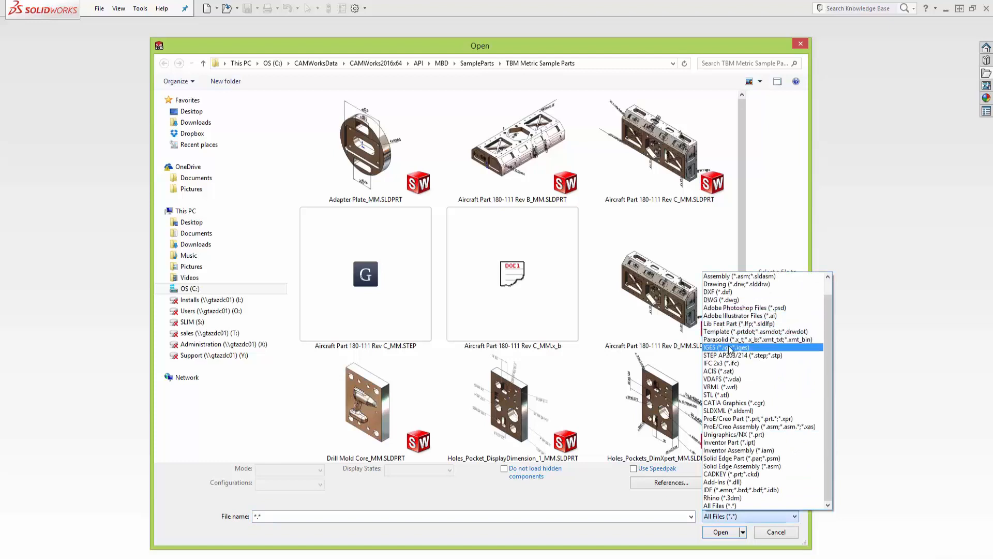
left_click(734, 355)
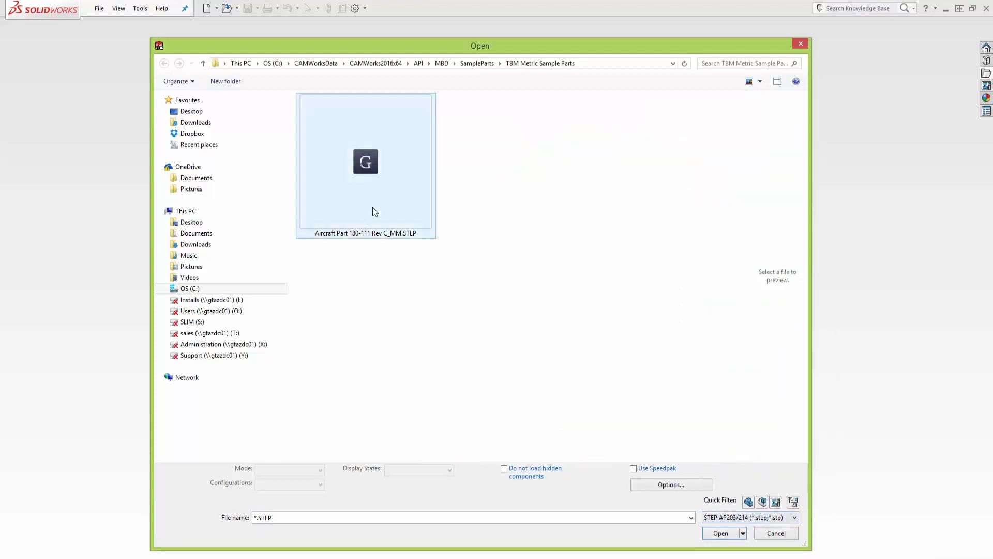
left_click(720, 532)
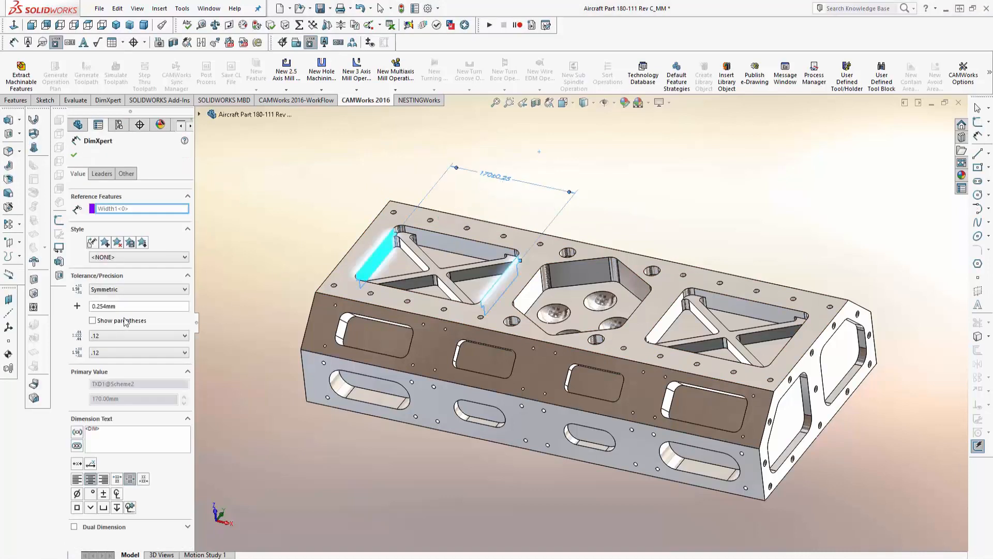
Place the 170, 150 and 120 mm width dimensions with bilateral tolerances
left_click(138, 289)
type("-.2")
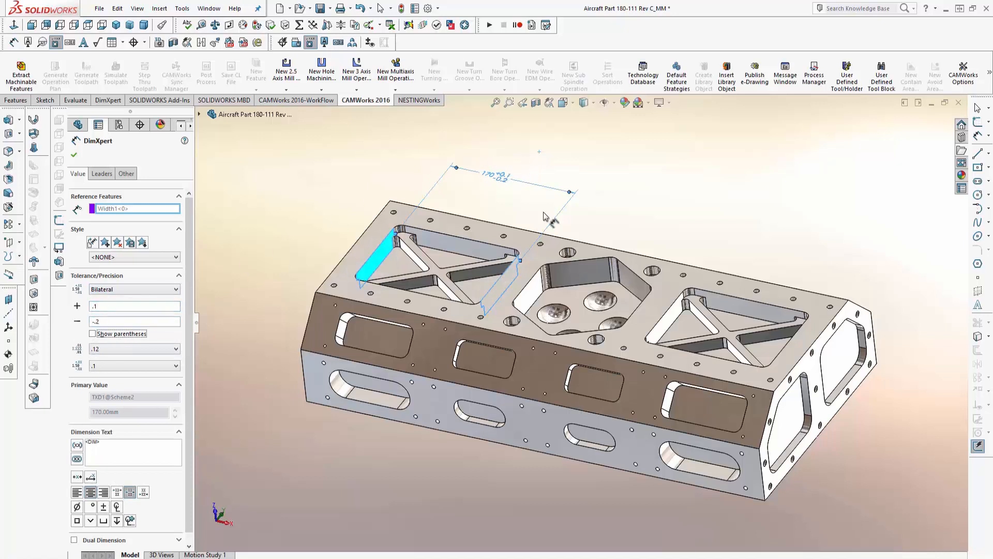
left_click(528, 295)
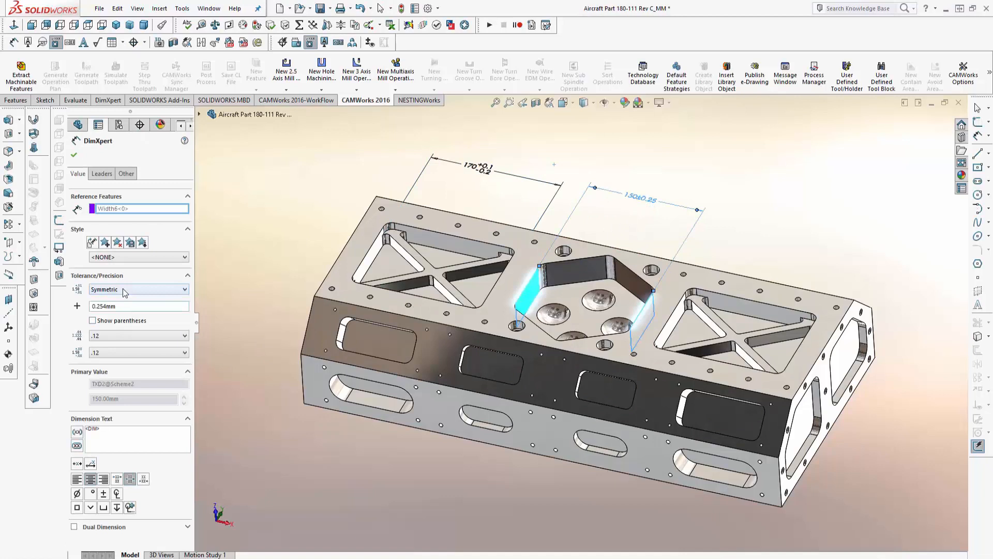
left_click(134, 289)
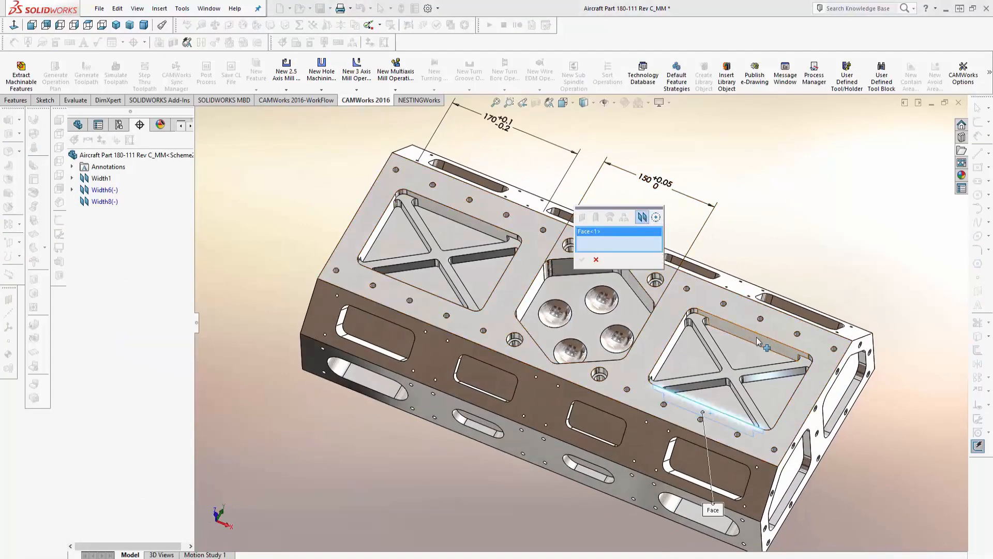
left_click(581, 259)
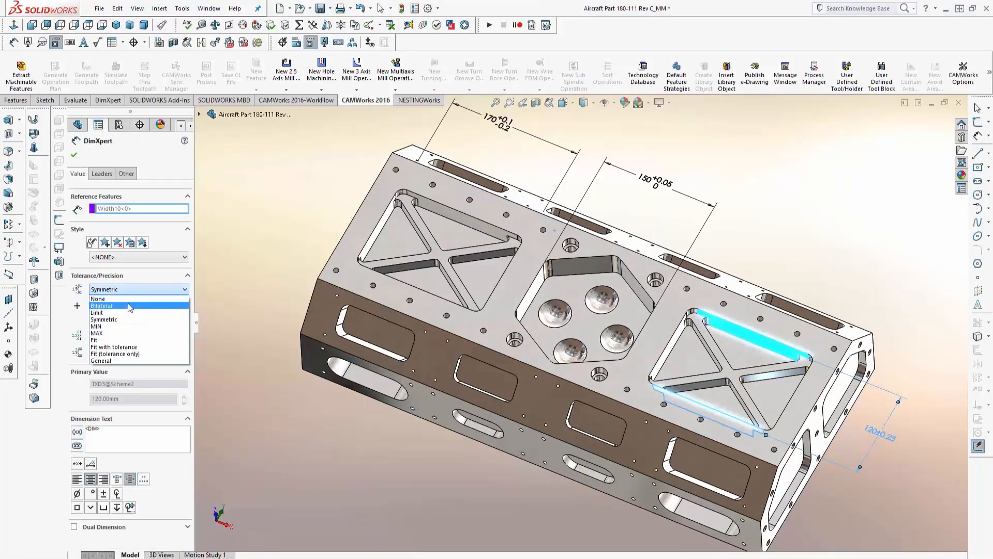
left_click(101, 306)
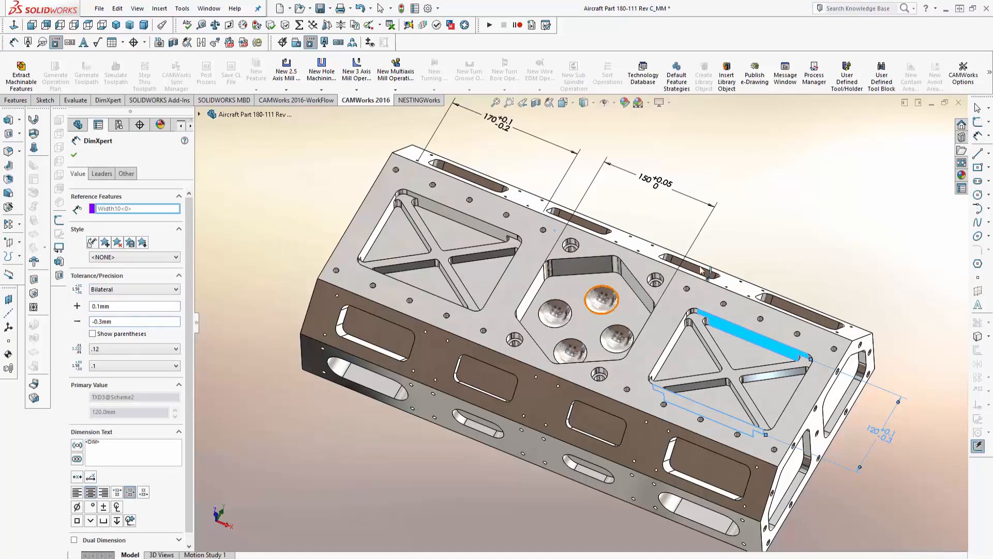
left_click(74, 154)
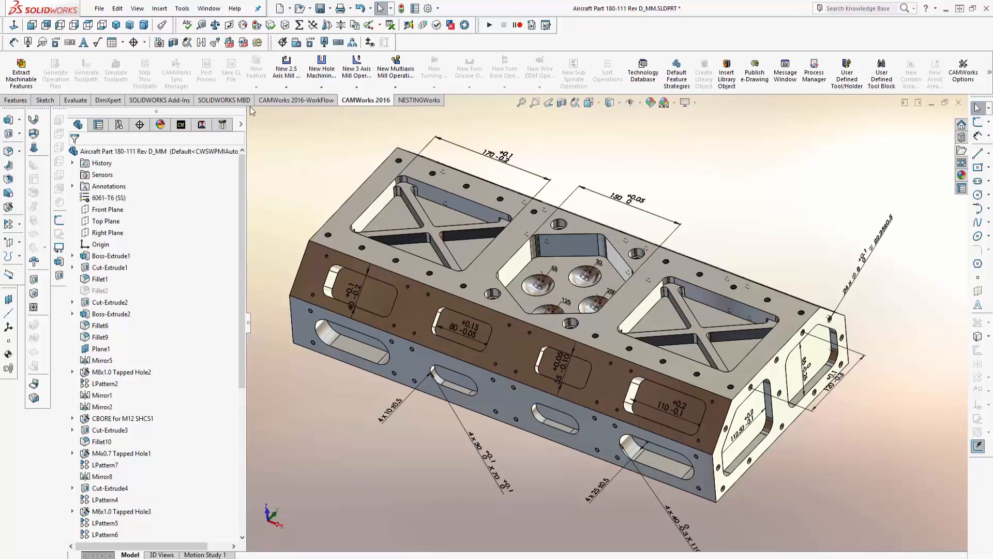
Run CAMWorks Tolerance Based Machining with UI from the CAMWorks 2016-WorkFlow tab
left_click(180, 124)
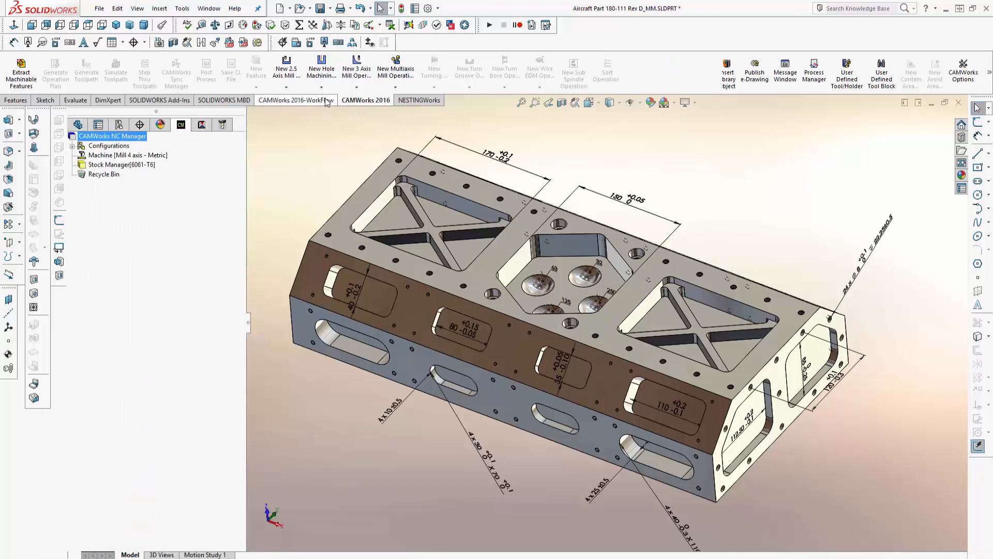
left_click(296, 100)
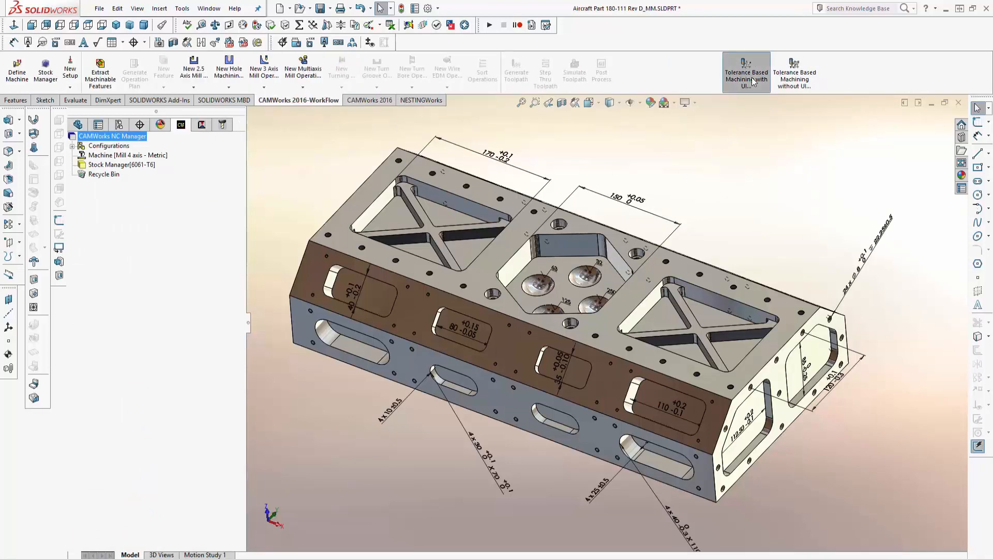
left_click(746, 71)
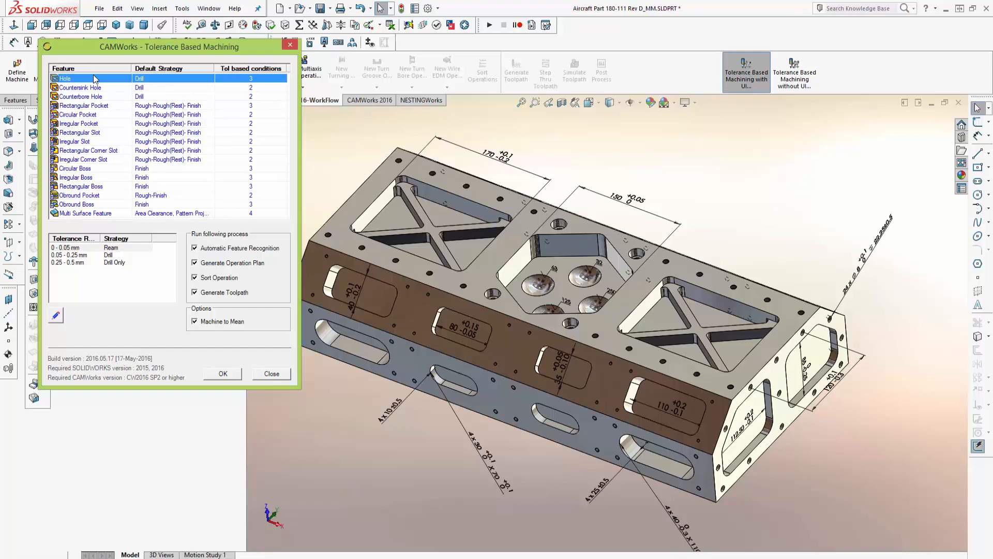
mouse_move(87, 89)
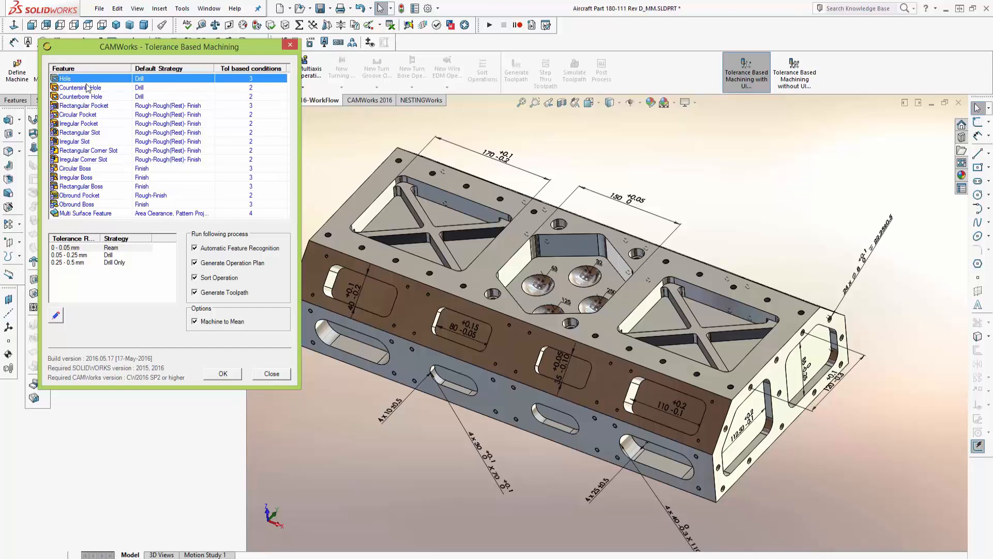
mouse_move(92, 202)
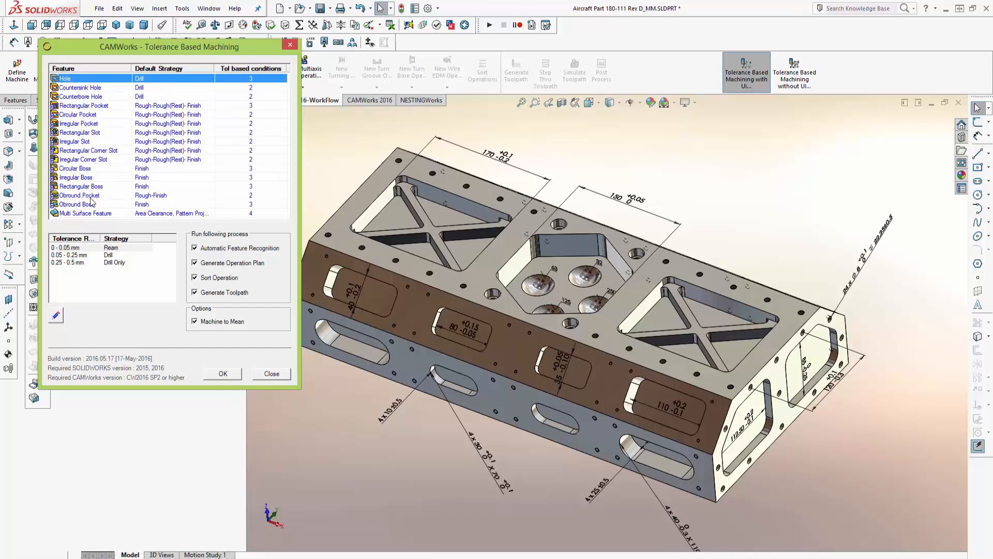
mouse_move(101, 200)
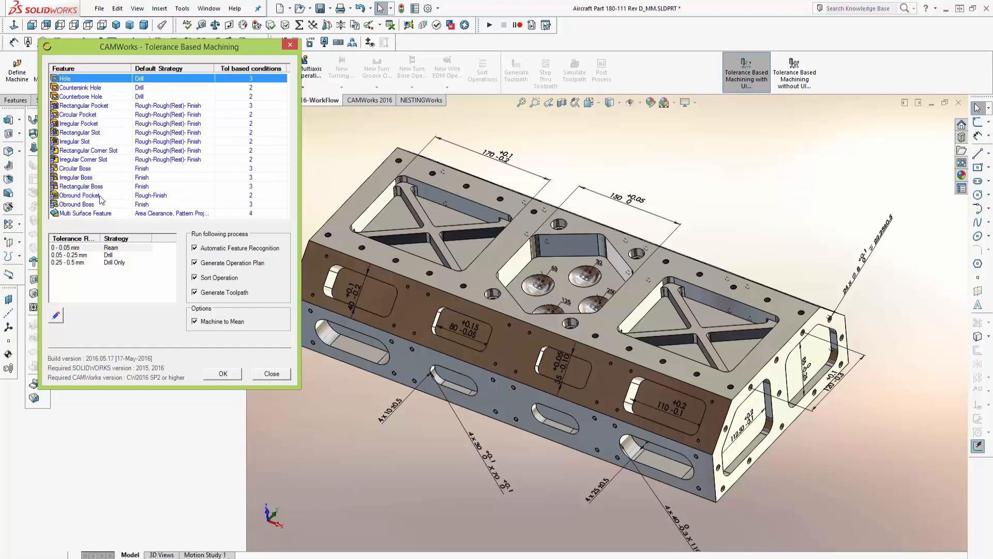
mouse_move(169, 206)
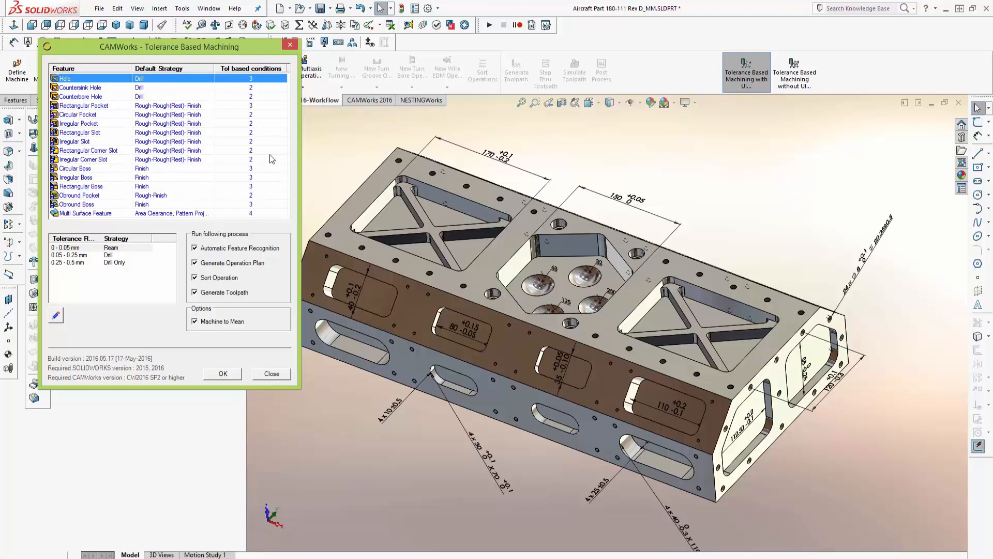
mouse_move(261, 217)
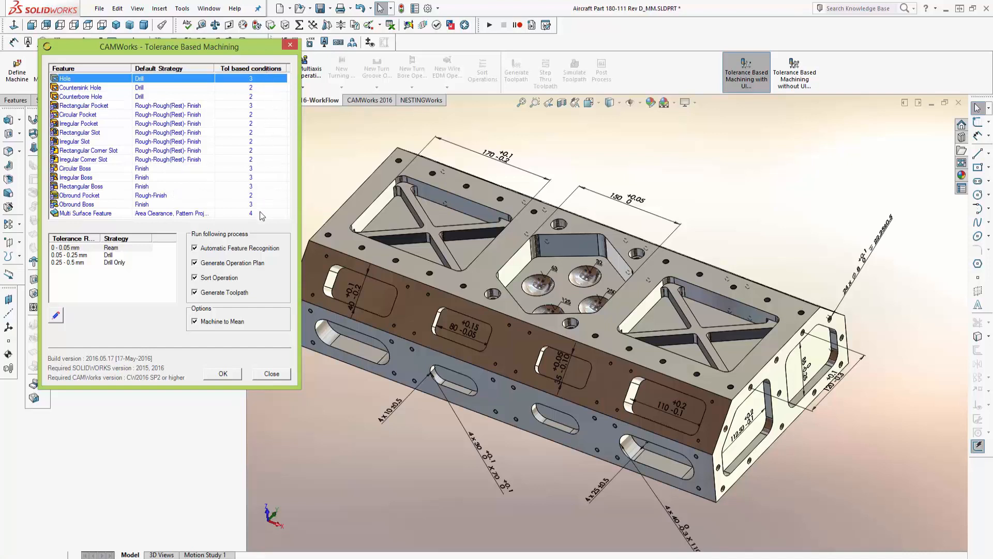
mouse_move(147, 245)
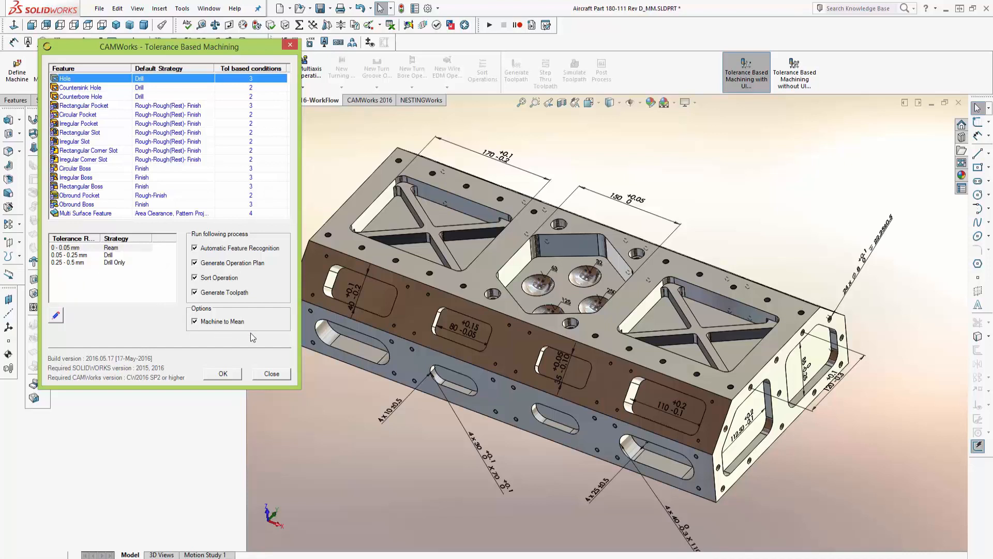
mouse_move(198, 334)
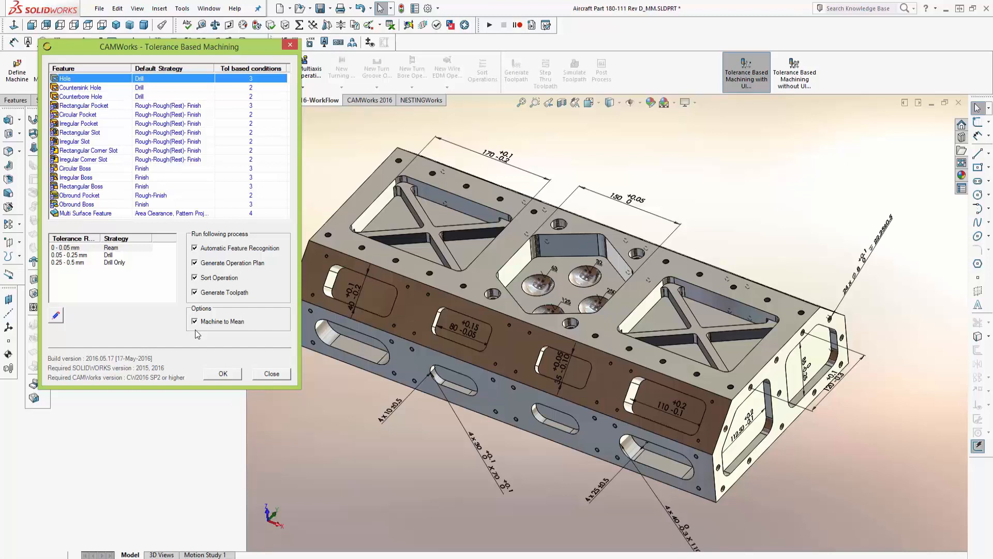
mouse_move(229, 378)
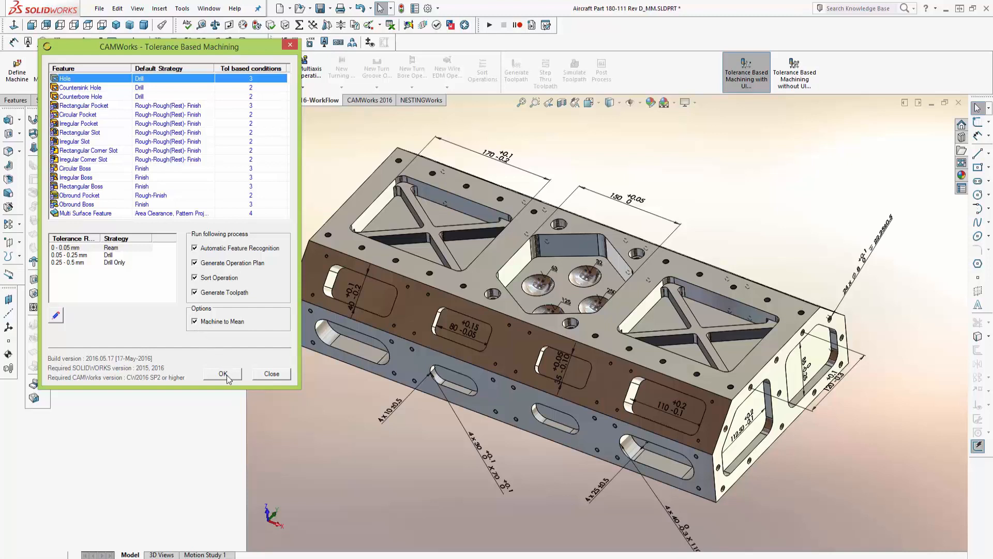
left_click(223, 373)
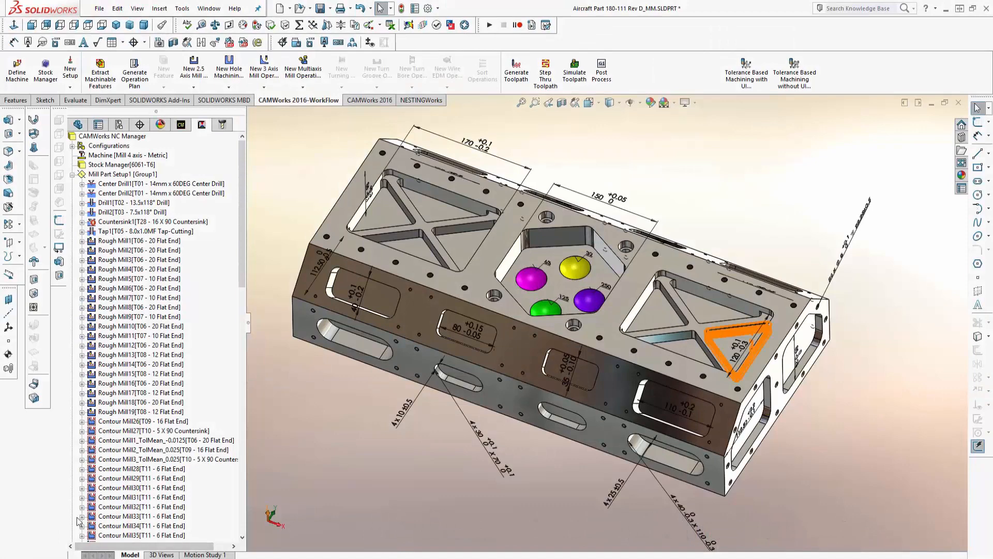
left_click(181, 125)
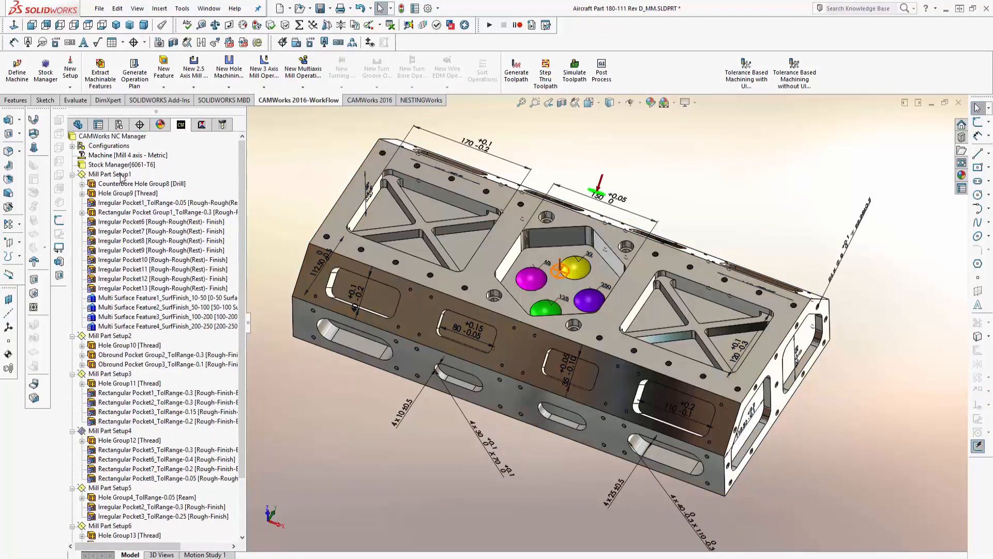
left_click(111, 174)
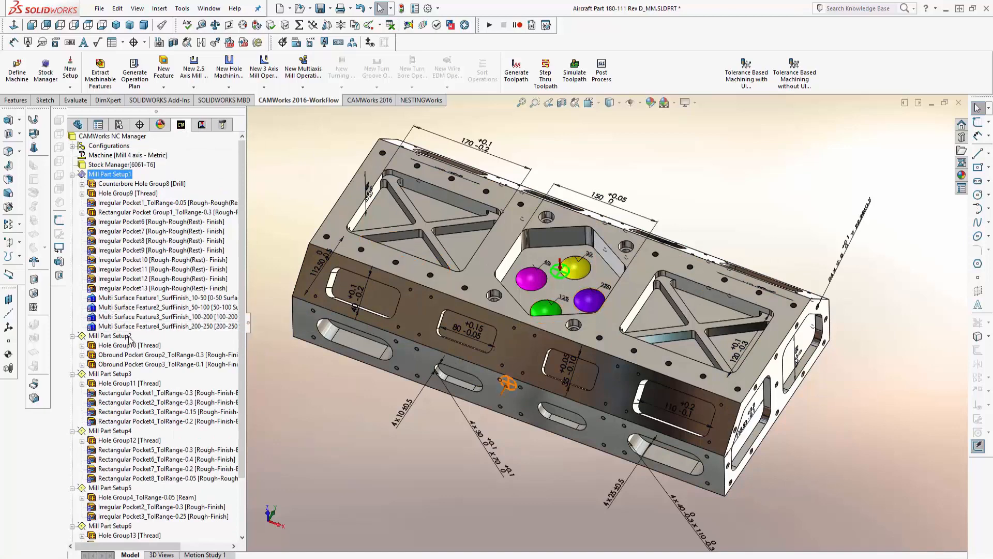
left_click(110, 335)
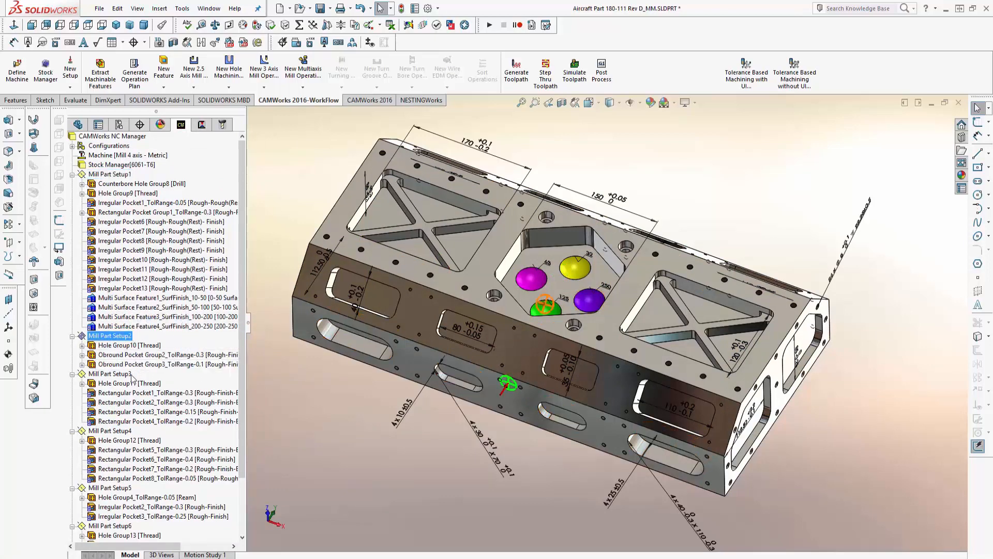
left_click(110, 373)
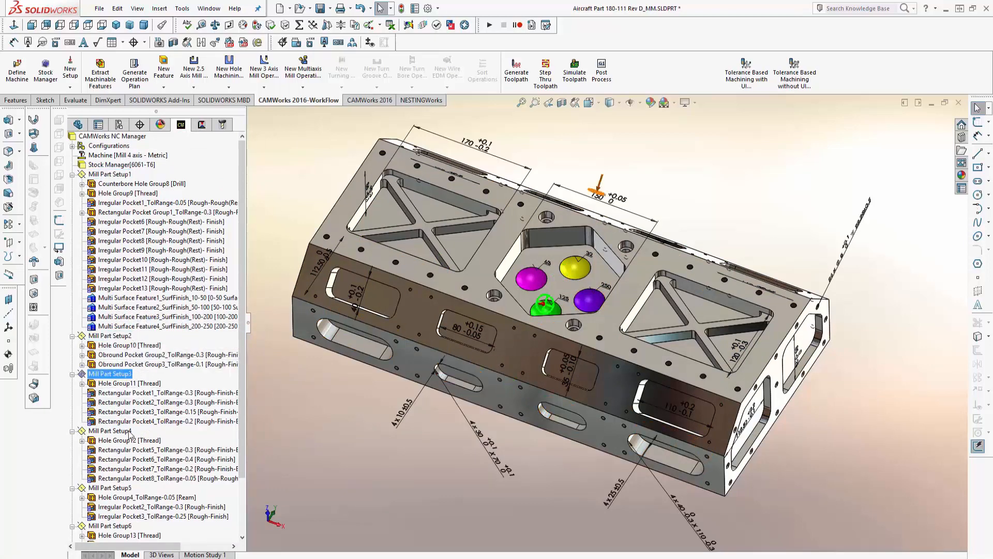
left_click(111, 431)
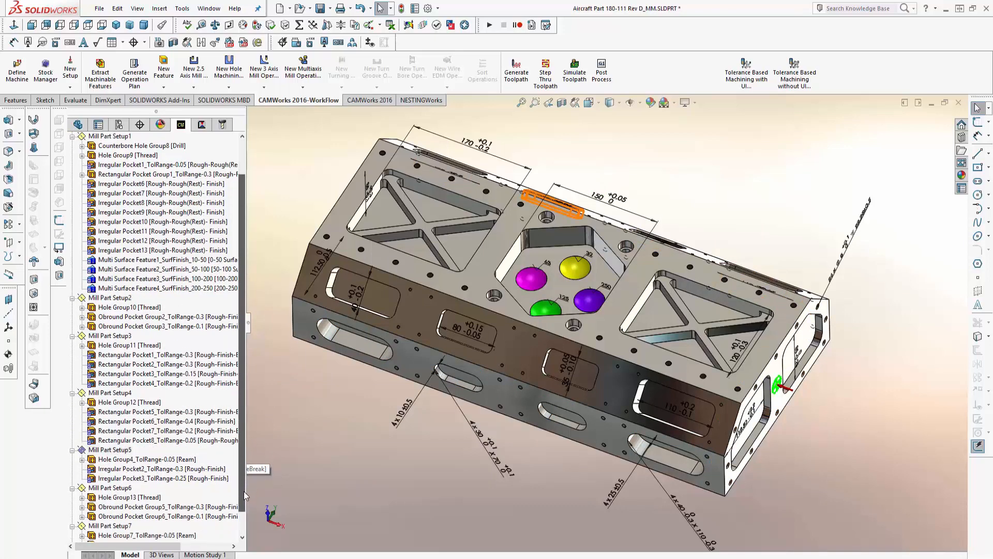
left_click(111, 459)
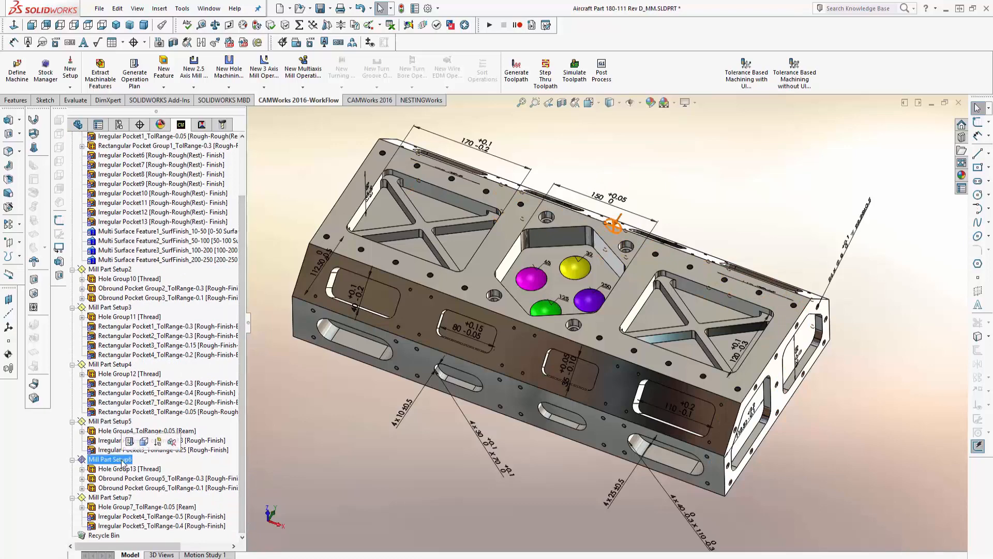
left_click(110, 496)
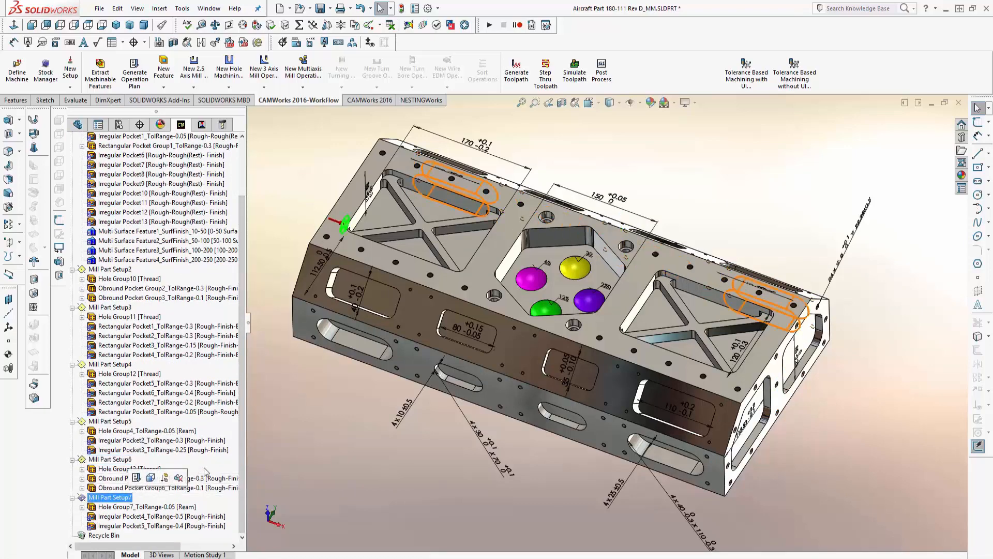
scroll("up", 3)
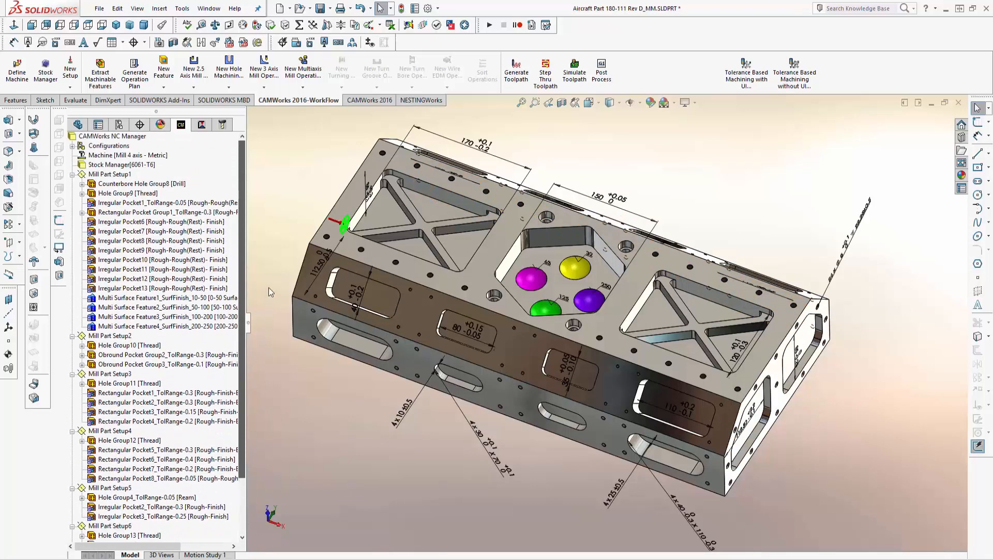
left_click(142, 183)
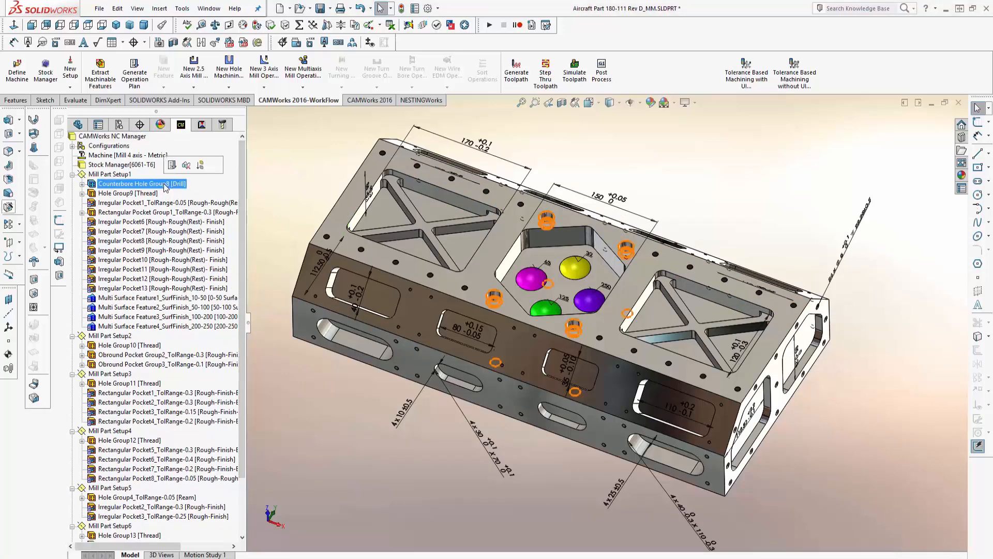
left_click(160, 222)
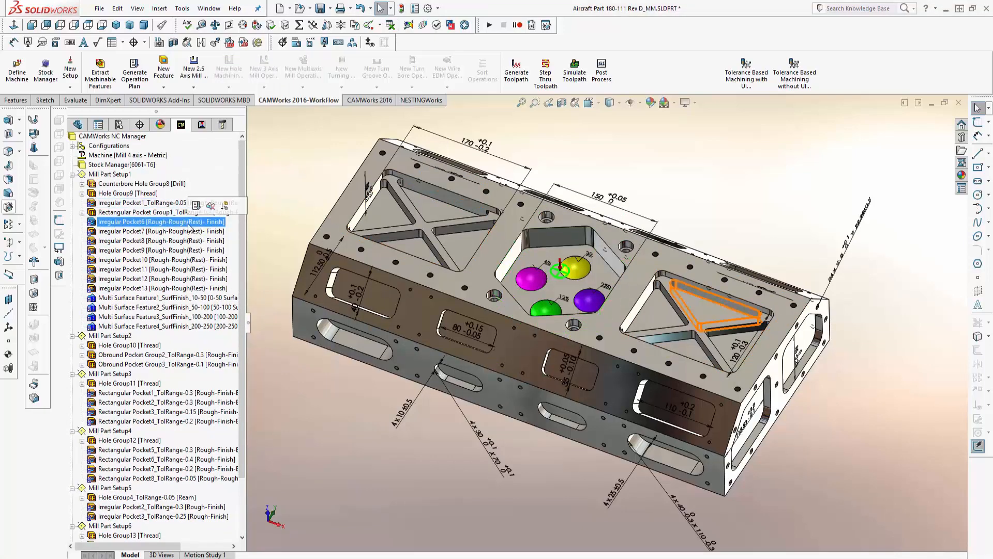
left_click(160, 240)
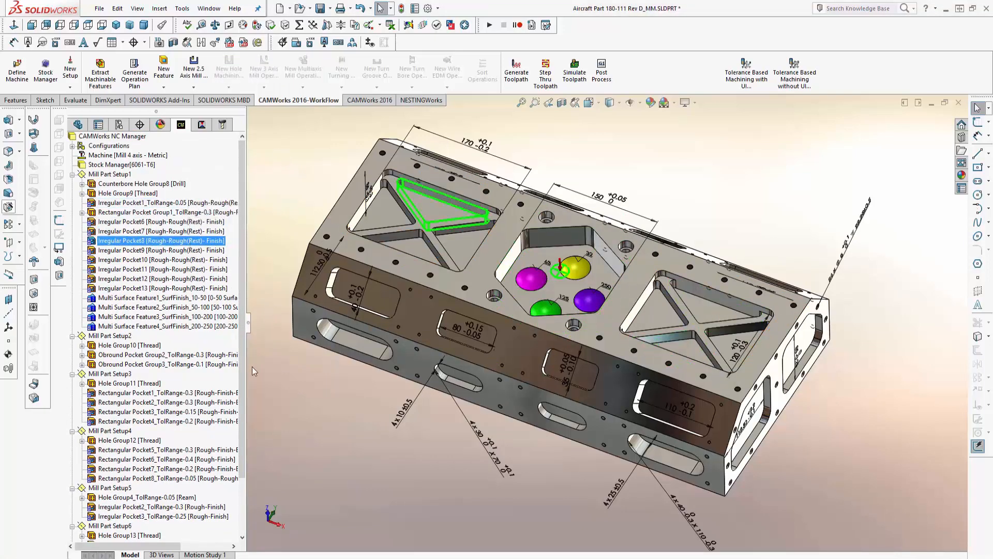
left_click(165, 364)
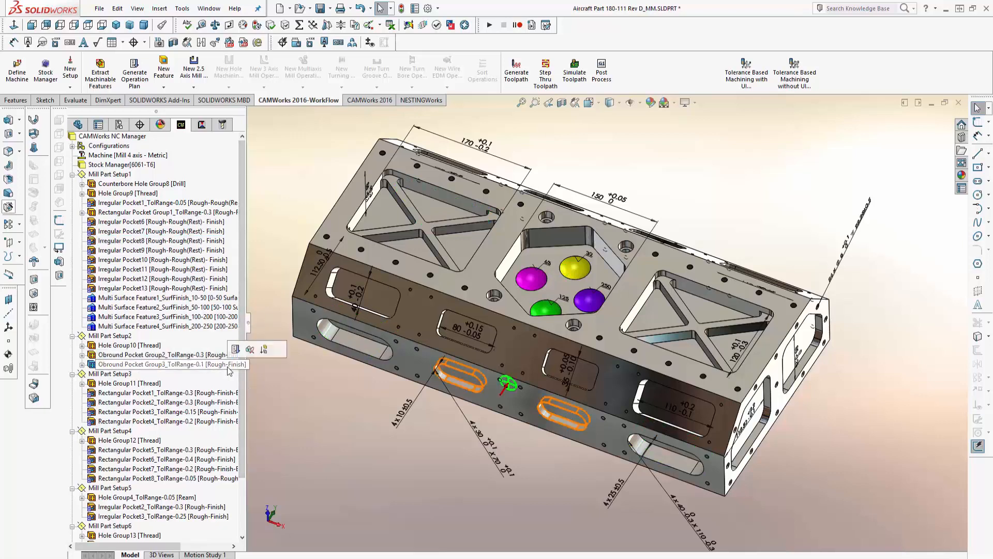
left_click(162, 392)
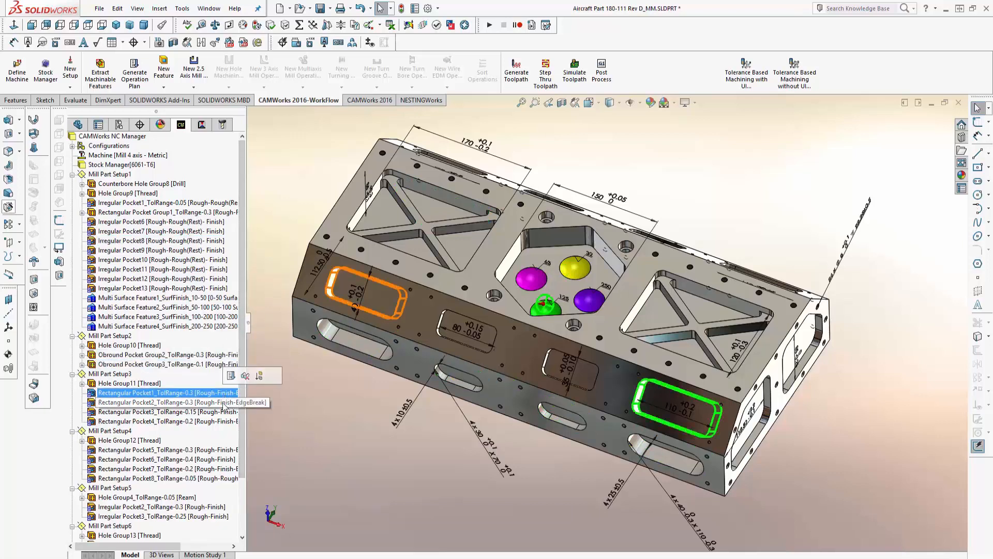
left_click(168, 412)
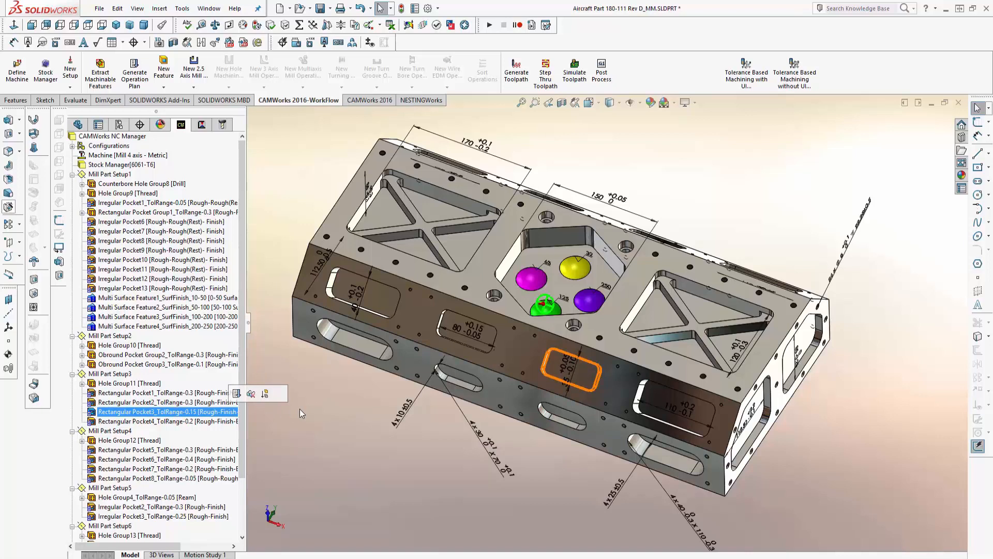
left_click(169, 422)
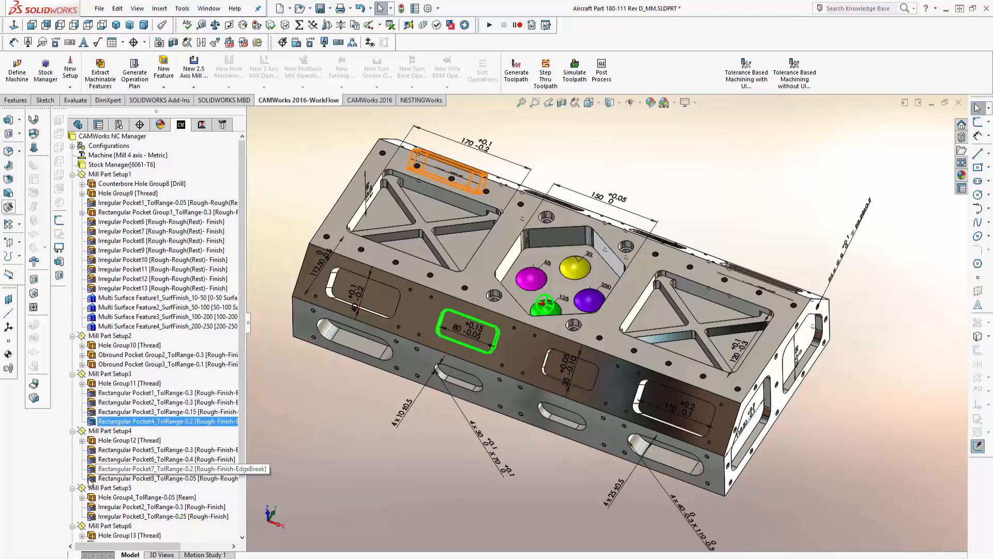
left_click(200, 125)
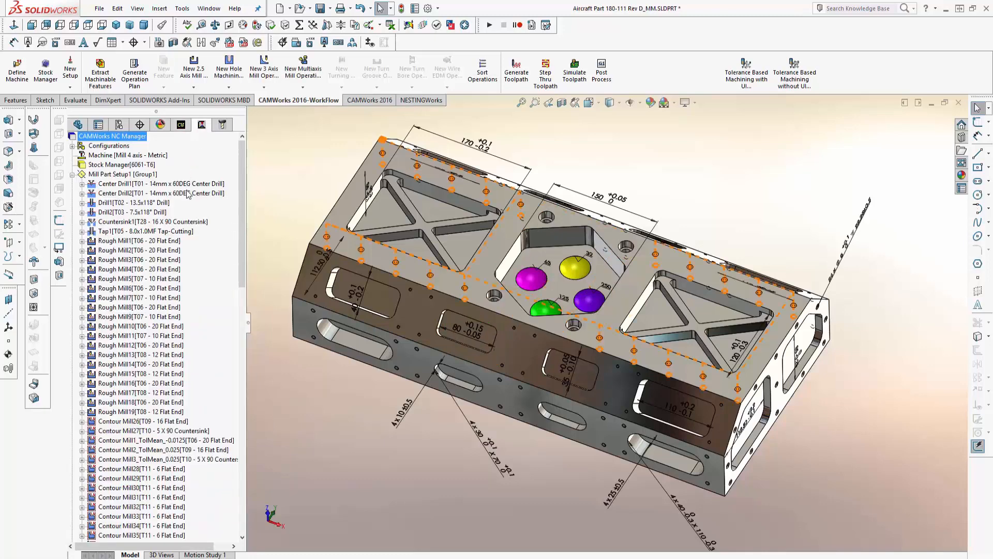
Preview the Center Drill1 toolpath and browse operations across Mill Part Setups 2–7
left_click(130, 202)
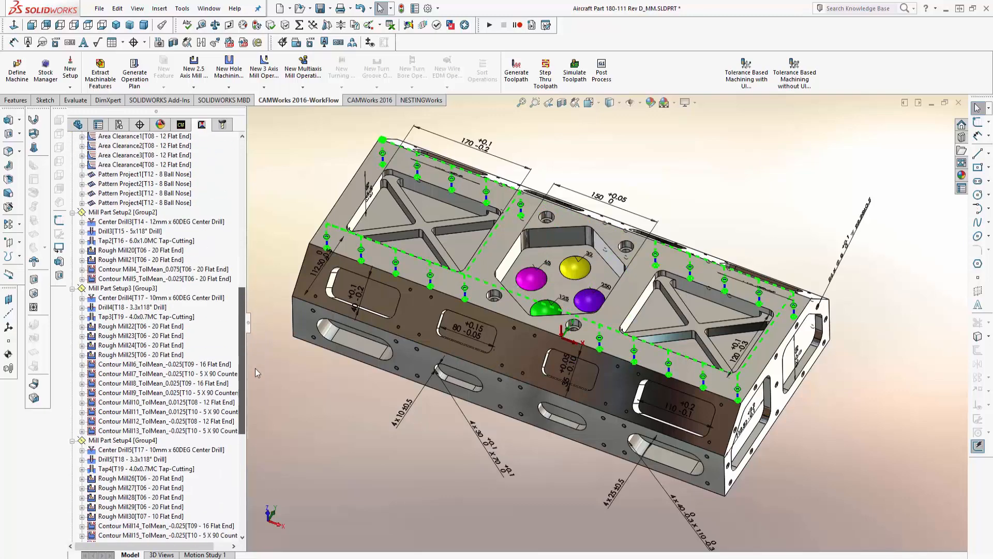
scroll("down", 3)
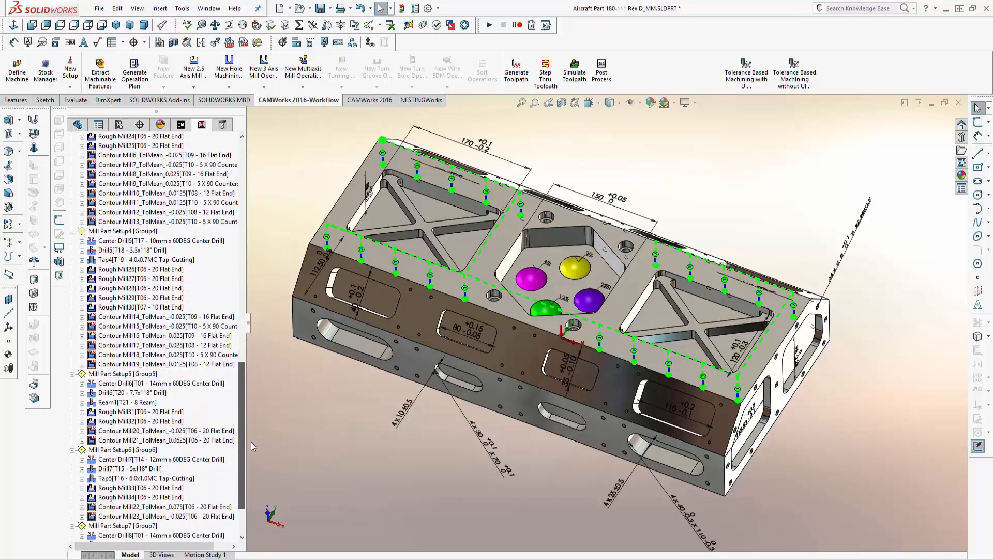
left_click(131, 402)
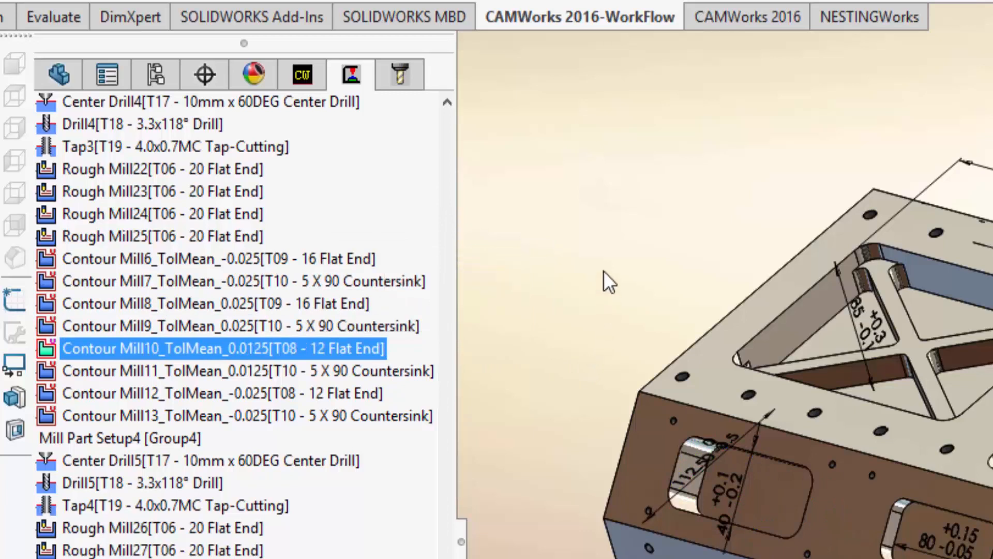
mouse_move(439, 372)
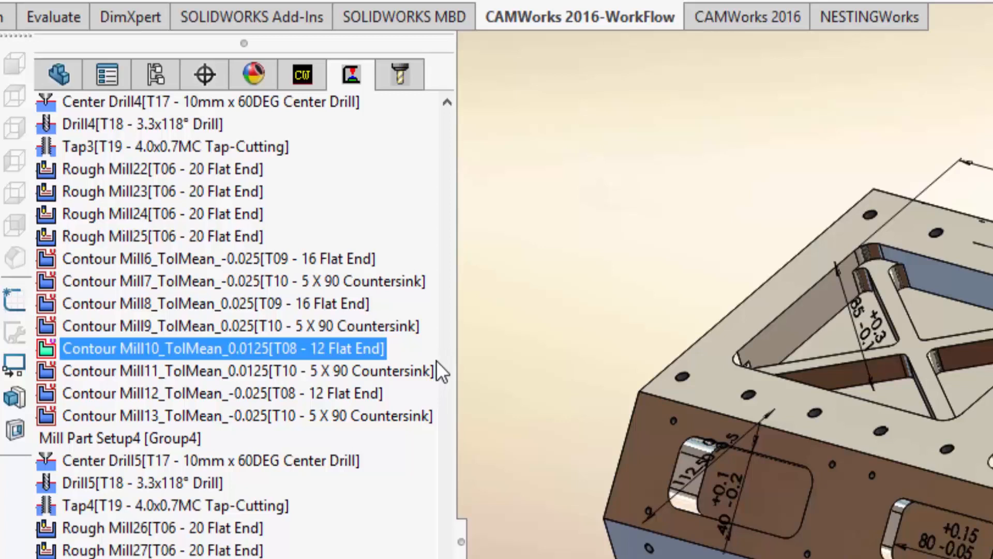
left_click(247, 371)
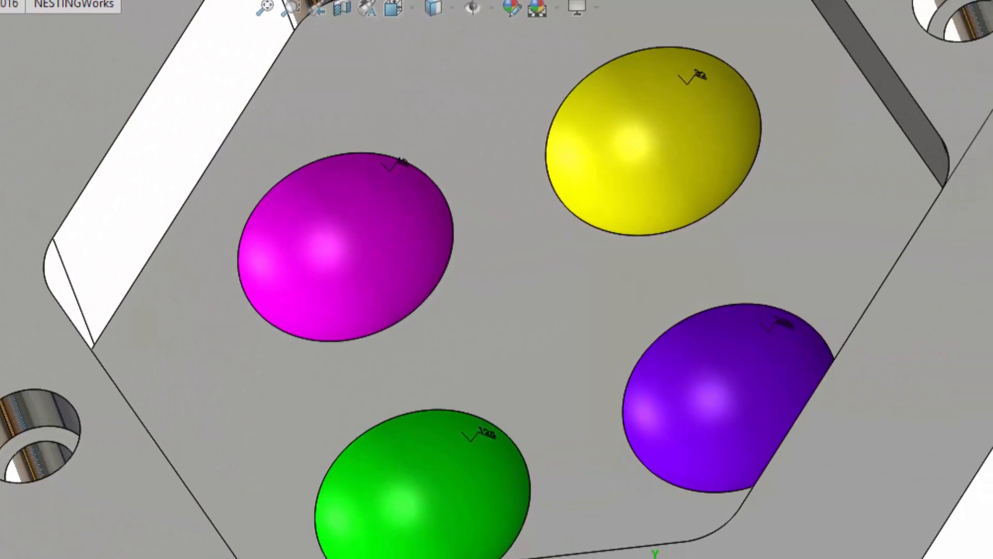
left_click(735, 393)
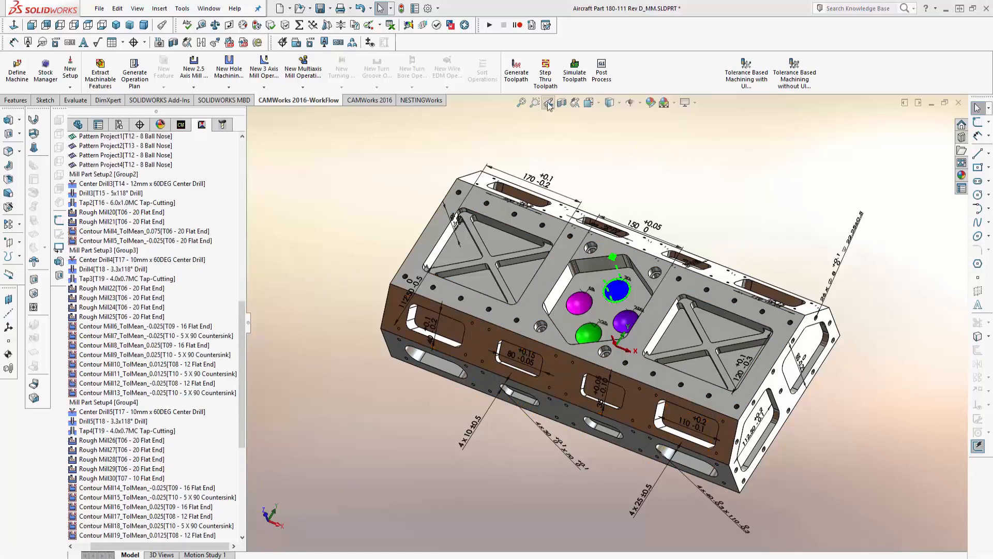
Simulate all toolpaths cutting the stock in CAMWorks Toolpath Simulation
left_click(574, 70)
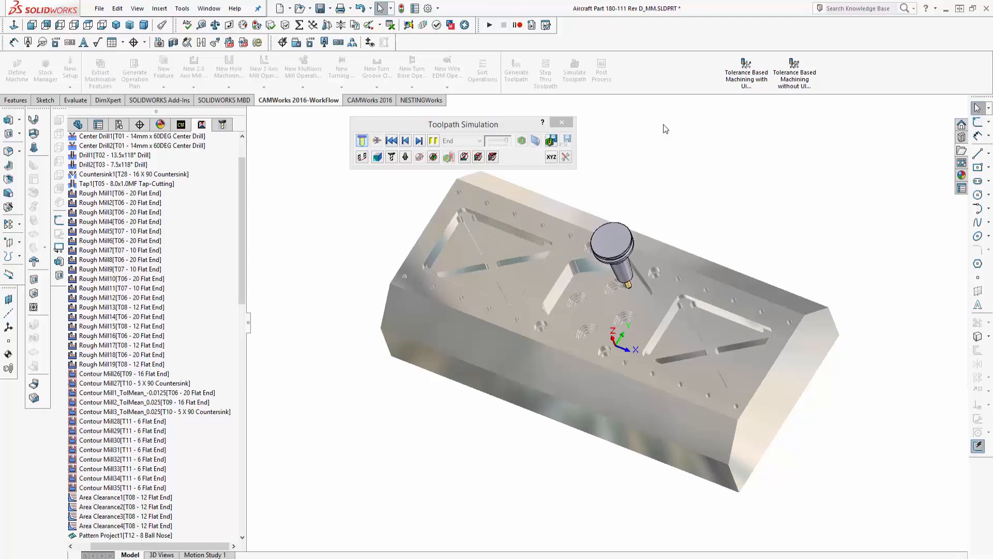
left_click(376, 140)
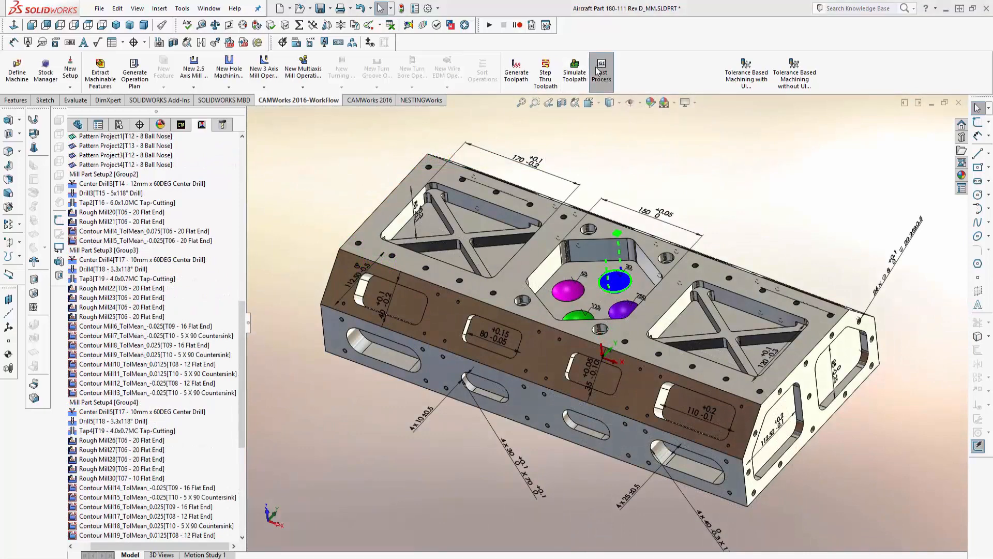
Post-process the toolpaths to FANUC 5-axis NC code in Post Process Output
left_click(600, 68)
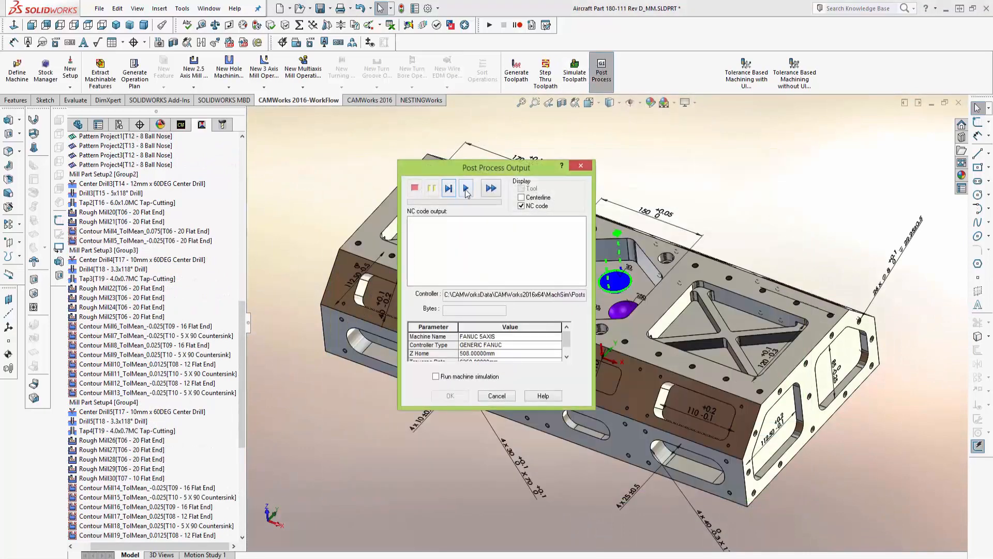
left_click(466, 187)
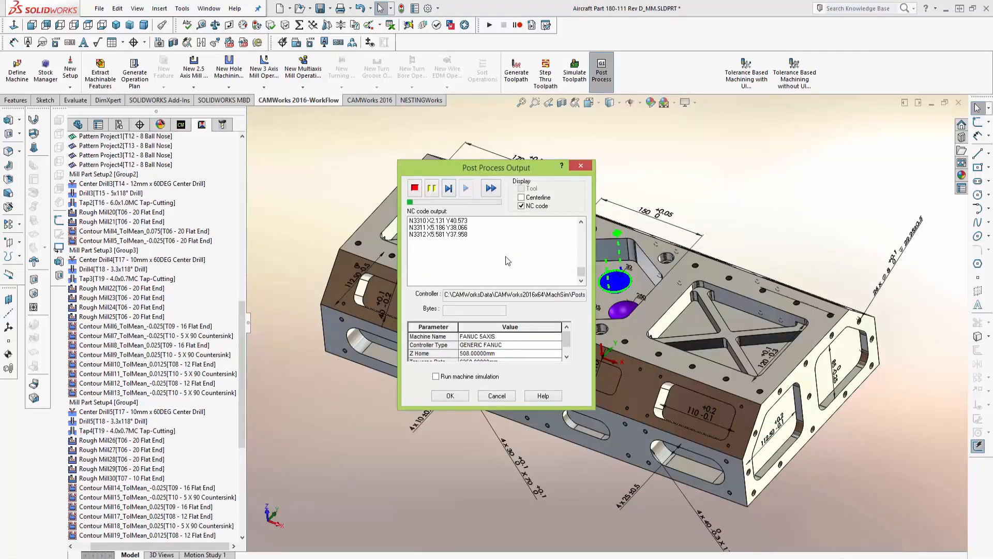
left_click(415, 187)
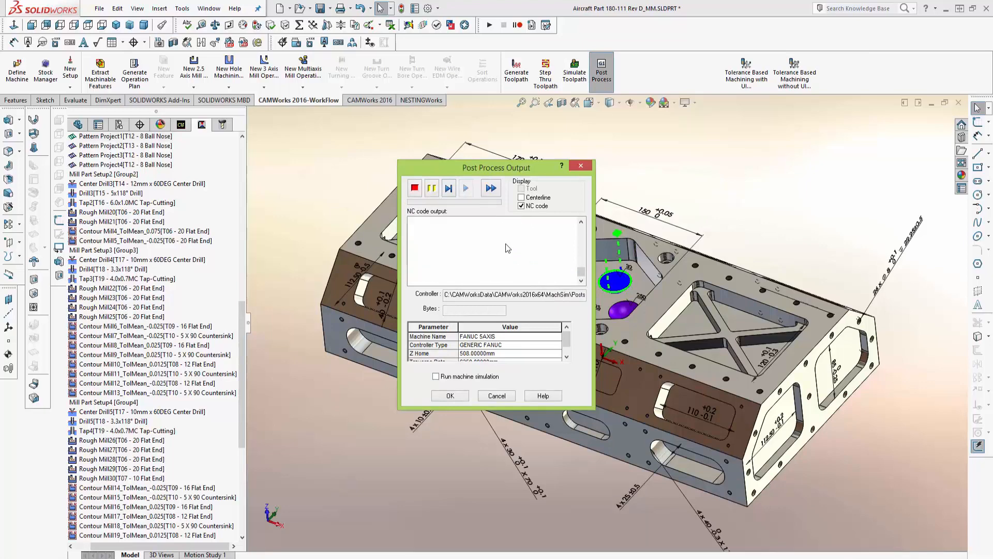